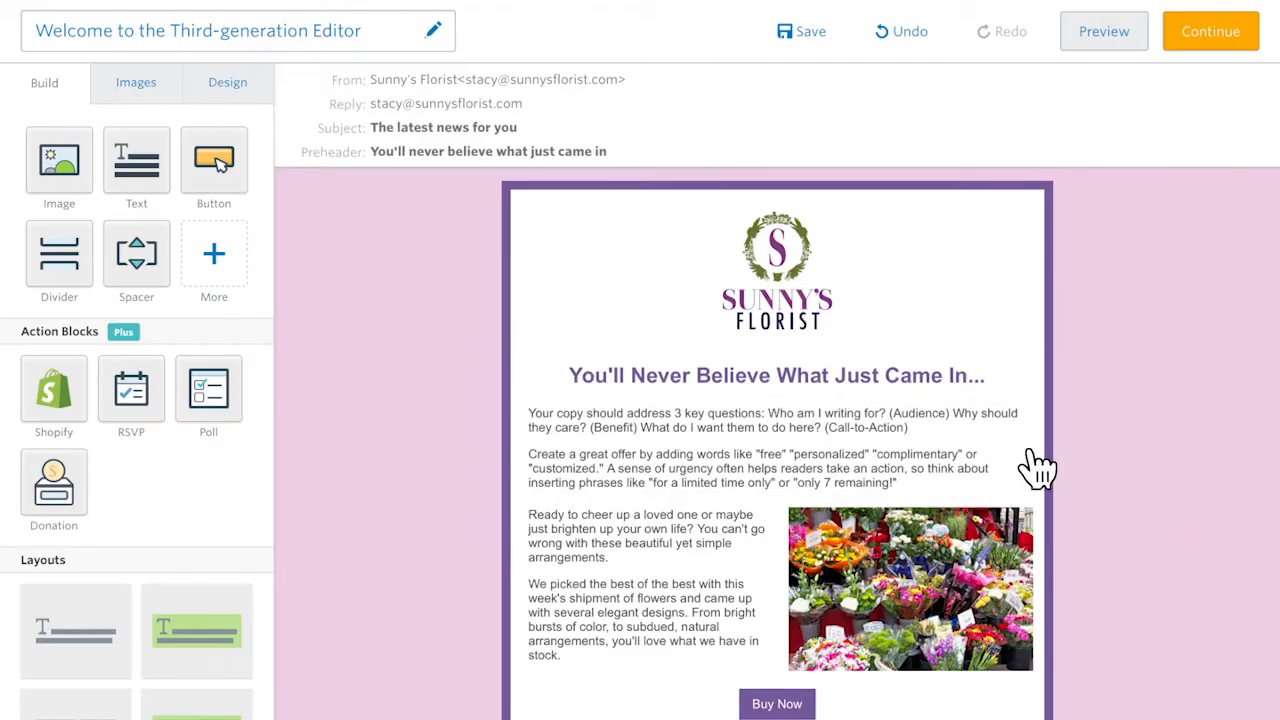
# Step: Load the 'Your monthly news & updates' newsletter template in place of the florist sample
pyautogui.moveTo(58, 160); pyautogui.dragTo(420, 325)
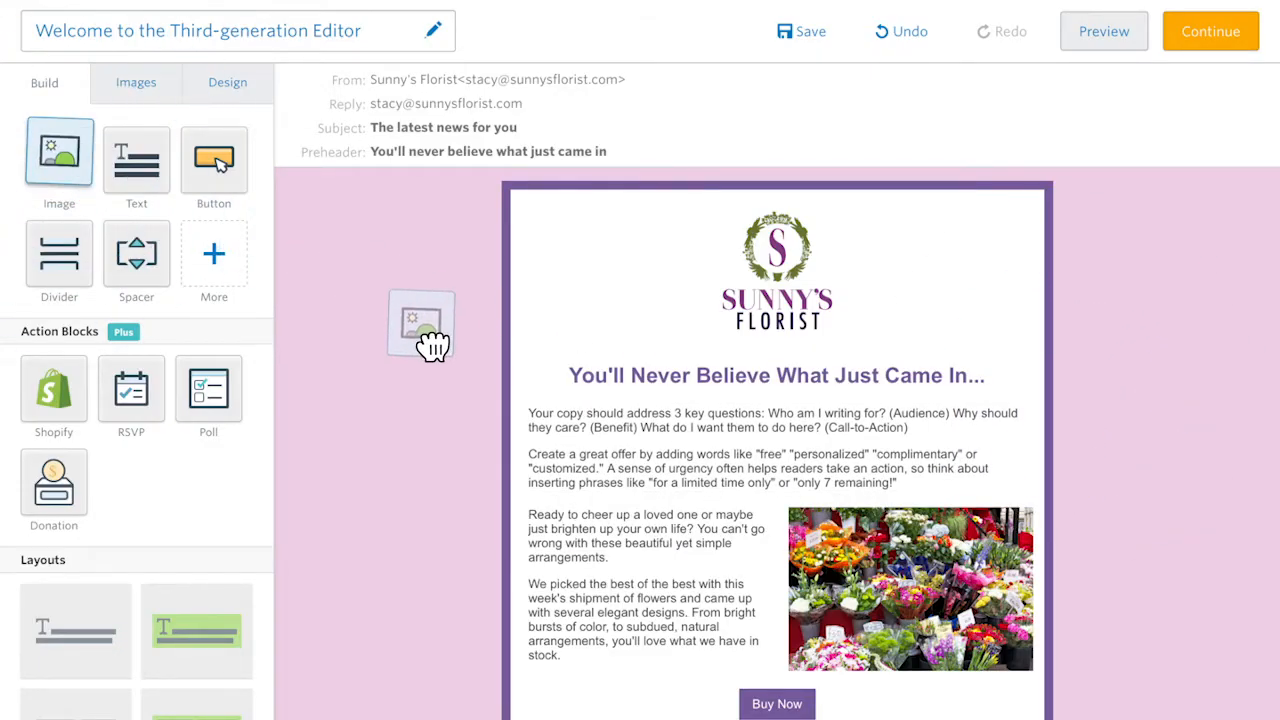
pyautogui.moveTo(420, 325); pyautogui.dragTo(777, 464)
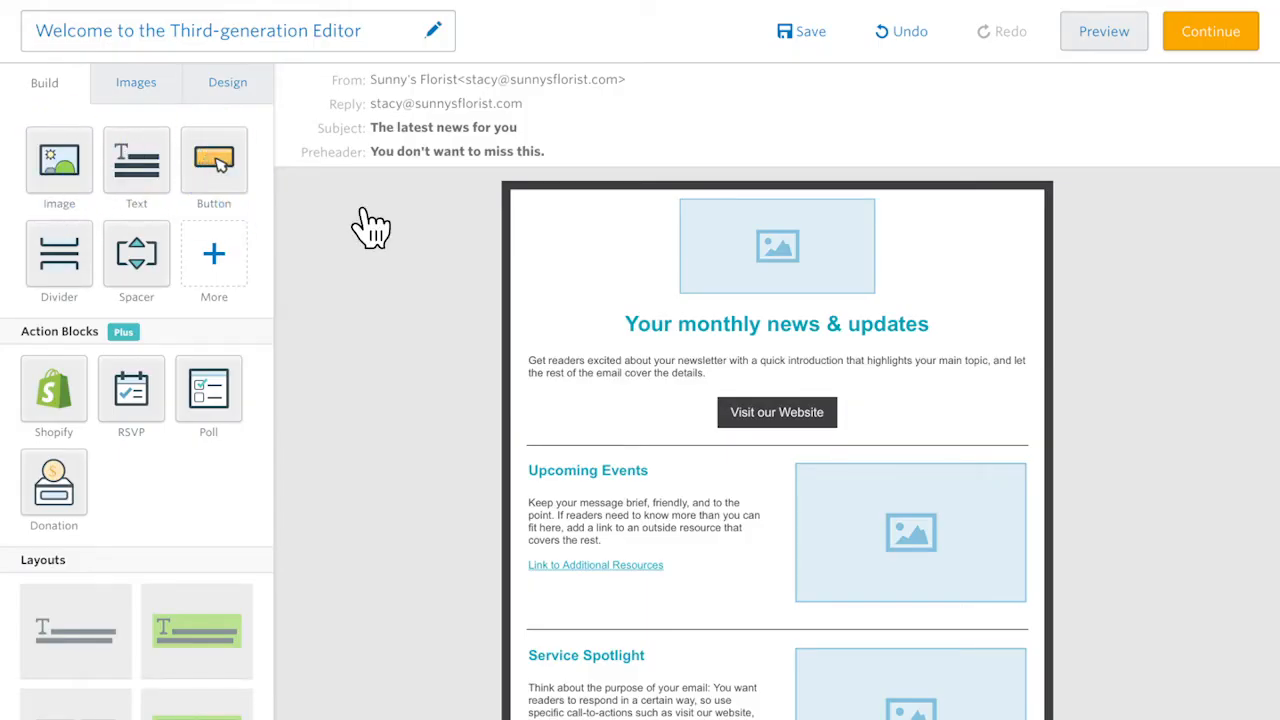
# Step: Add a text/image layout block under the heading and delete its image placeholder
pyautogui.moveTo(136, 155); pyautogui.dragTo(318, 235)
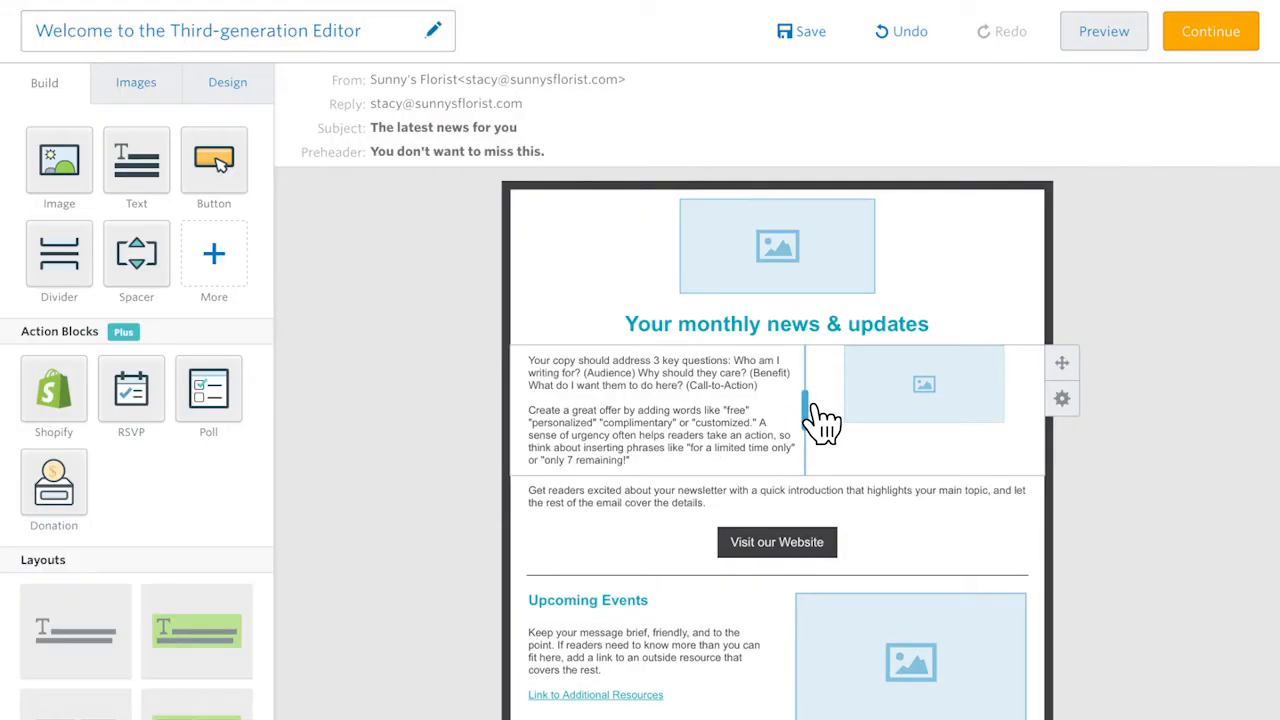
pyautogui.click(923, 384)
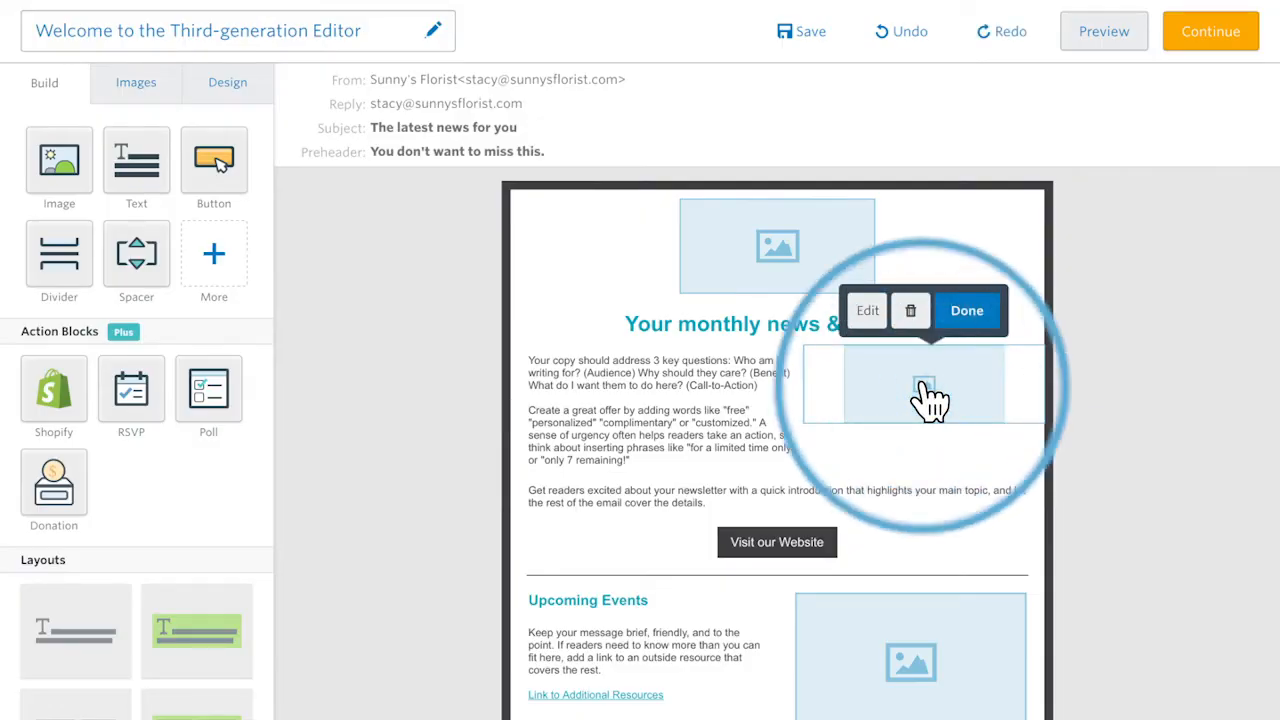
pyautogui.click(966, 310)
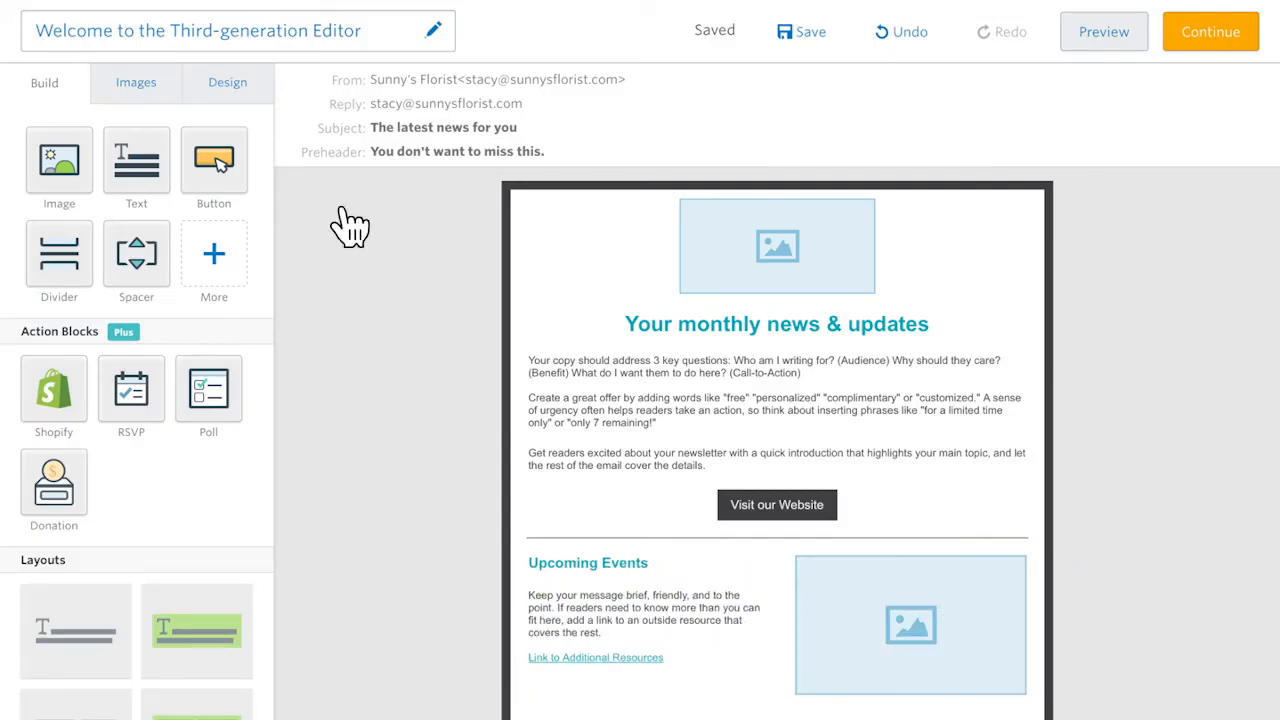
# Step: Drop the flower stall photo into the Upcoming Events image placeholder from the image library
pyautogui.click(136, 82)
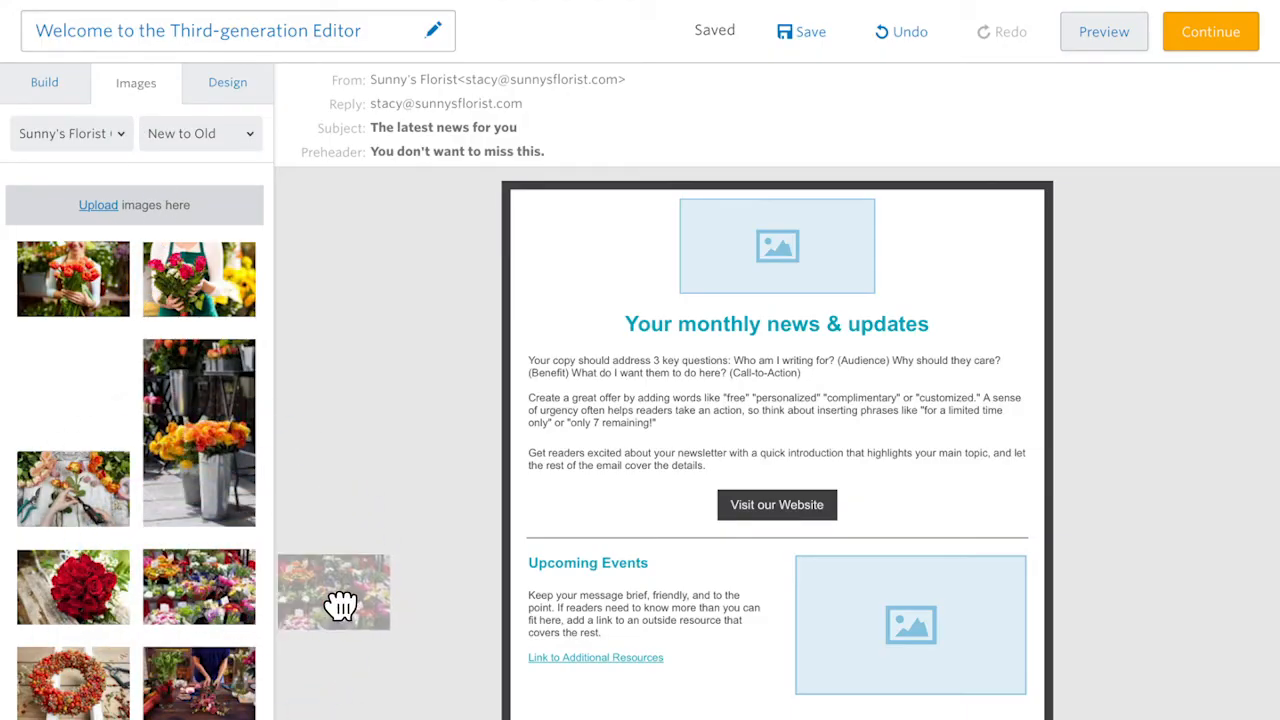
pyautogui.moveTo(333, 590); pyautogui.dragTo(910, 624)
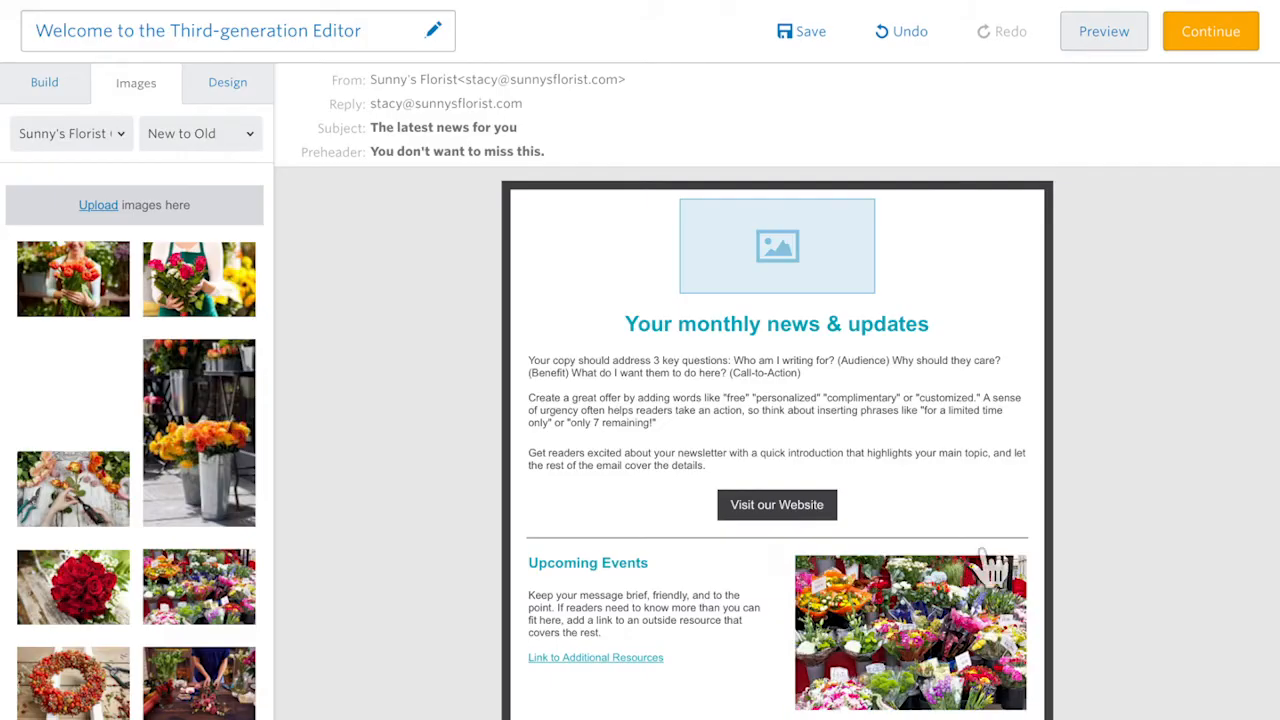
pyautogui.moveTo(362, 245)
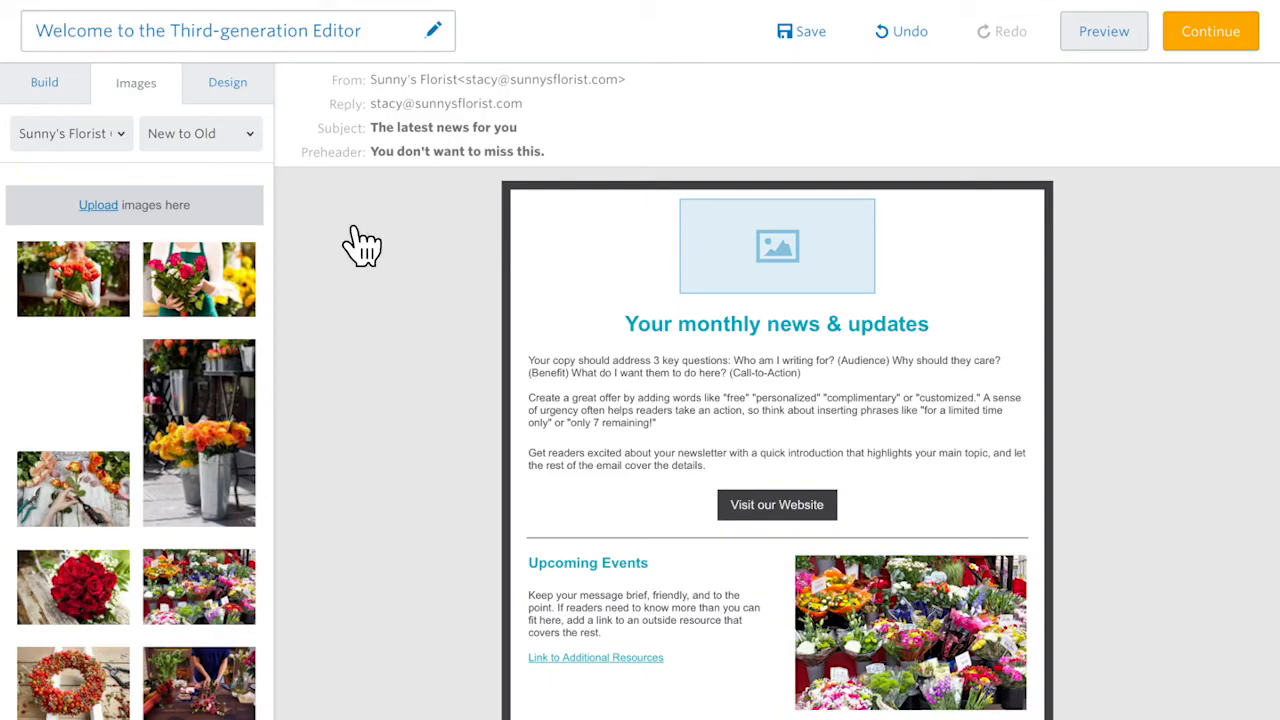
pyautogui.moveTo(353, 235)
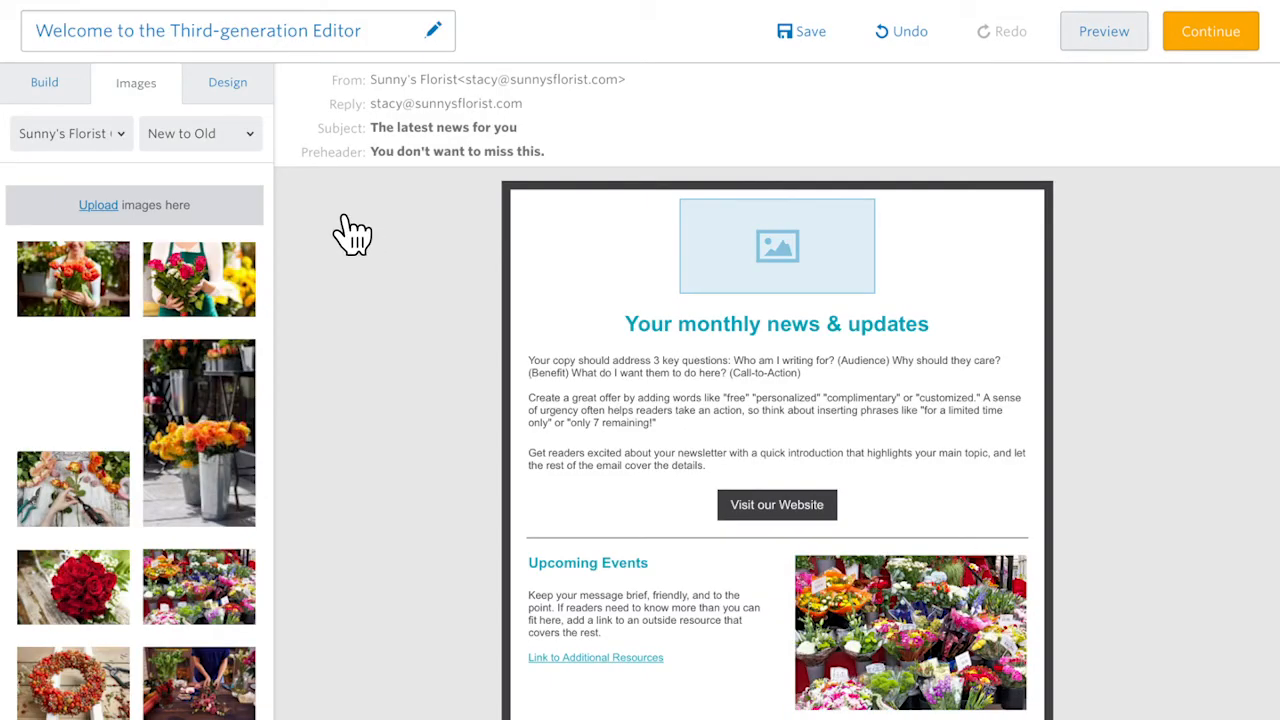
pyautogui.click(227, 82)
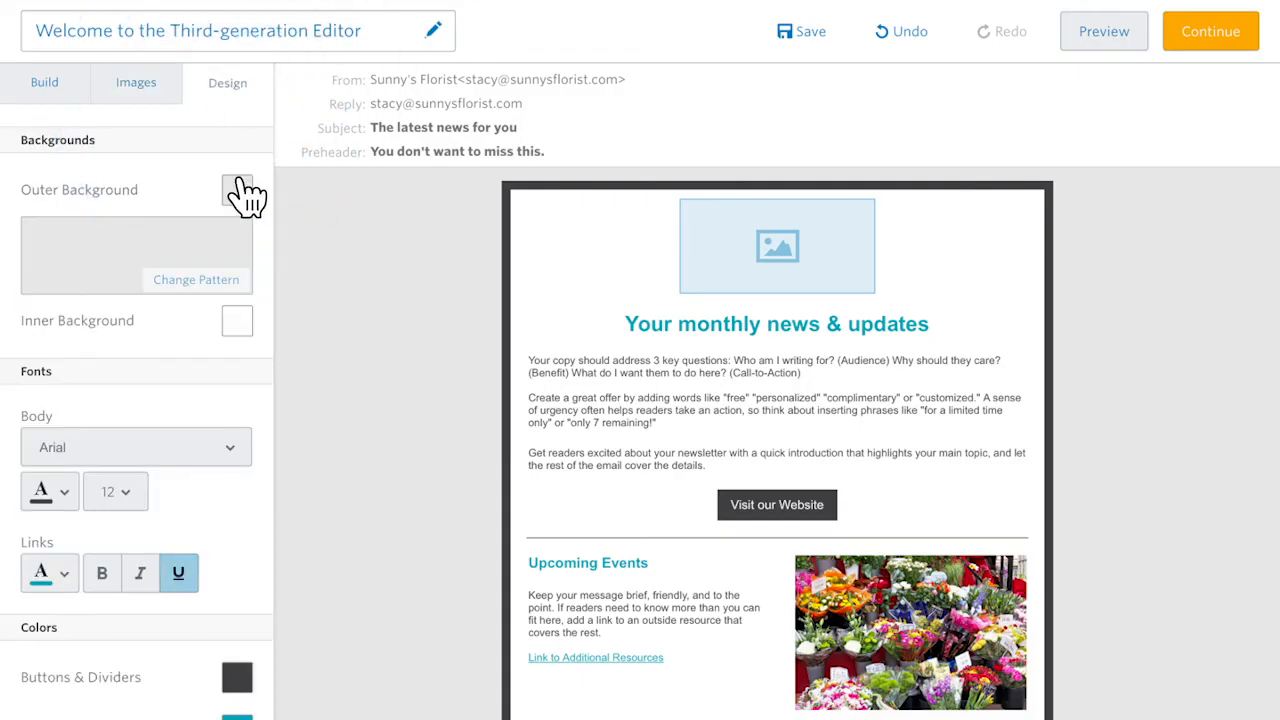
# Step: Set the Outer Background colour to light pink
pyautogui.click(237, 191)
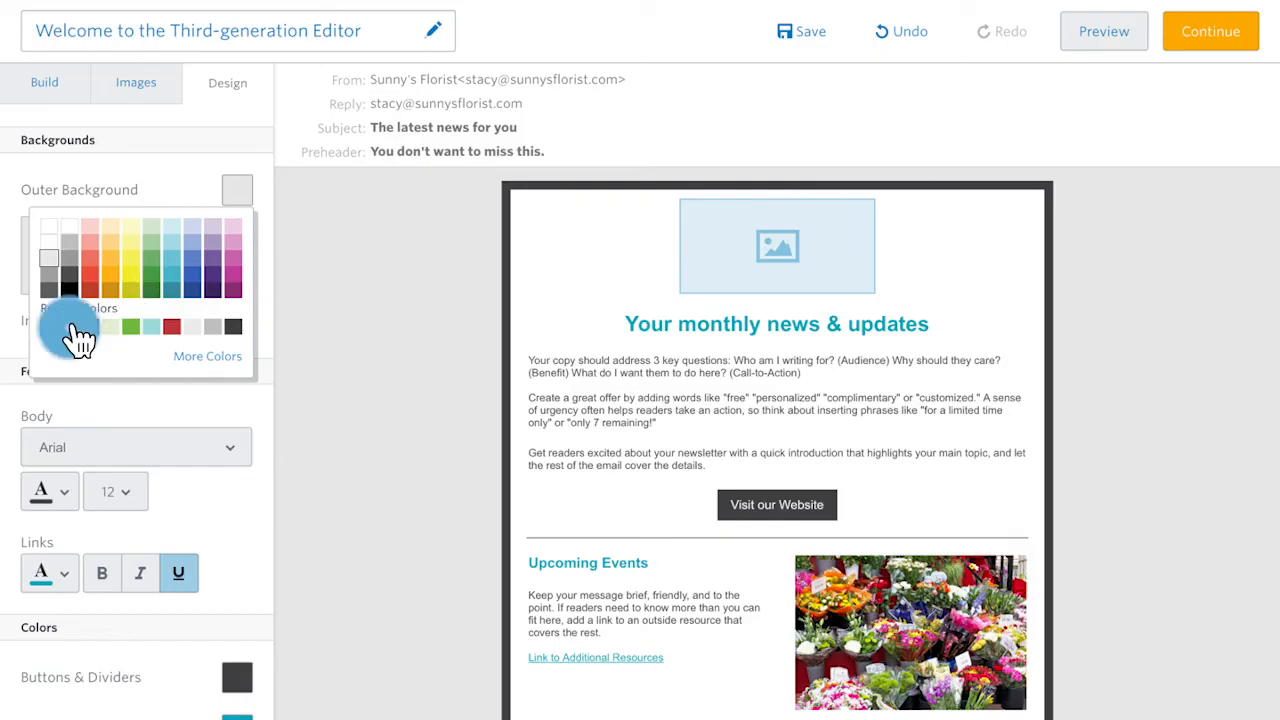
pyautogui.click(69, 325)
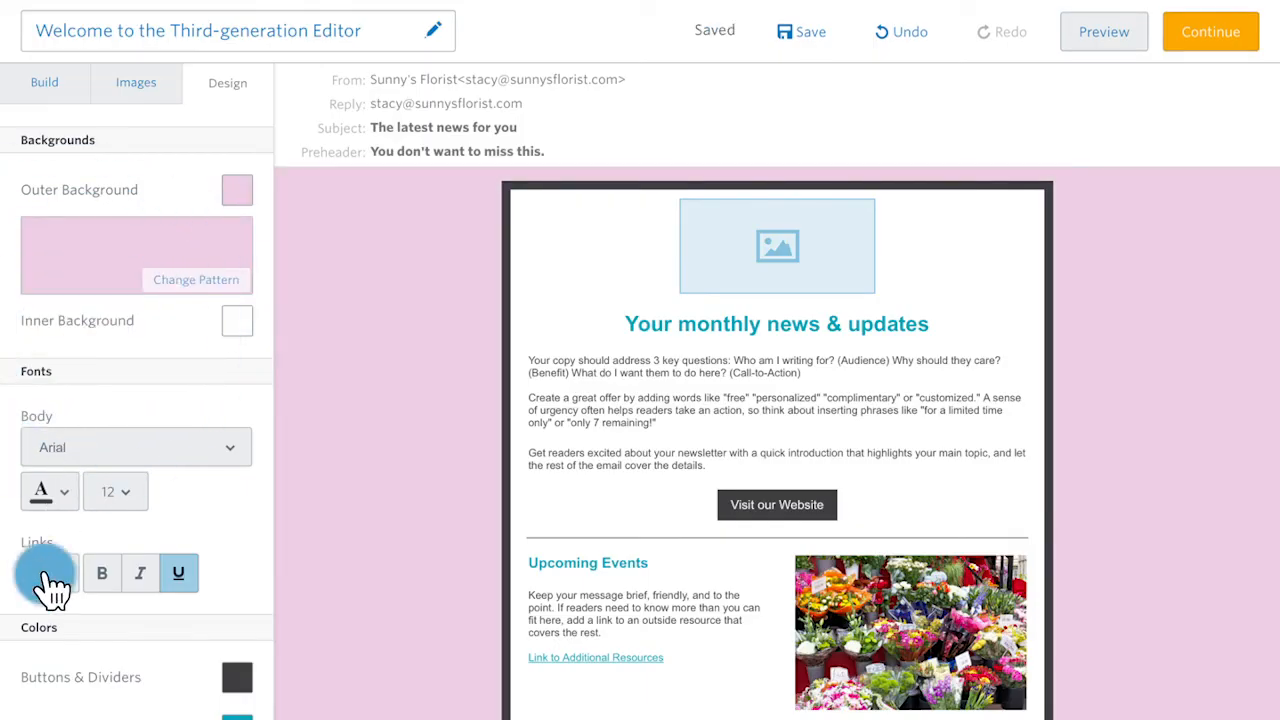